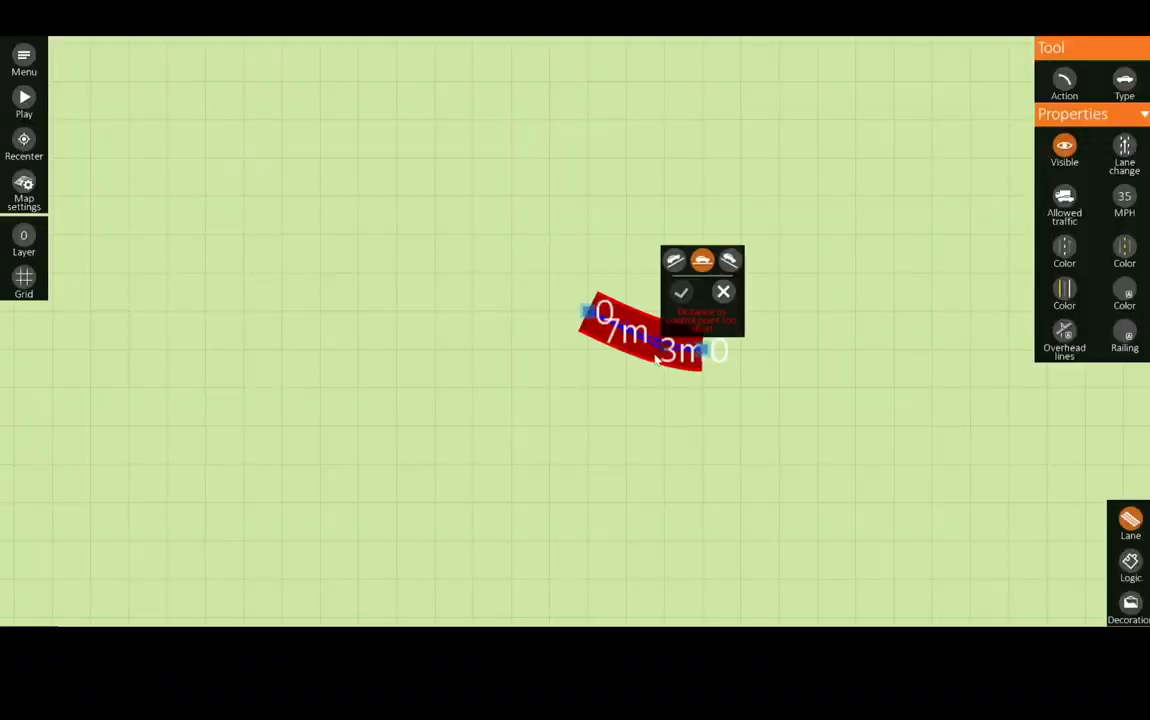
Continue the curved lane around the center to close the rounded roundabout ring.
{"action": "left_click", "coordinate": [681, 292]}
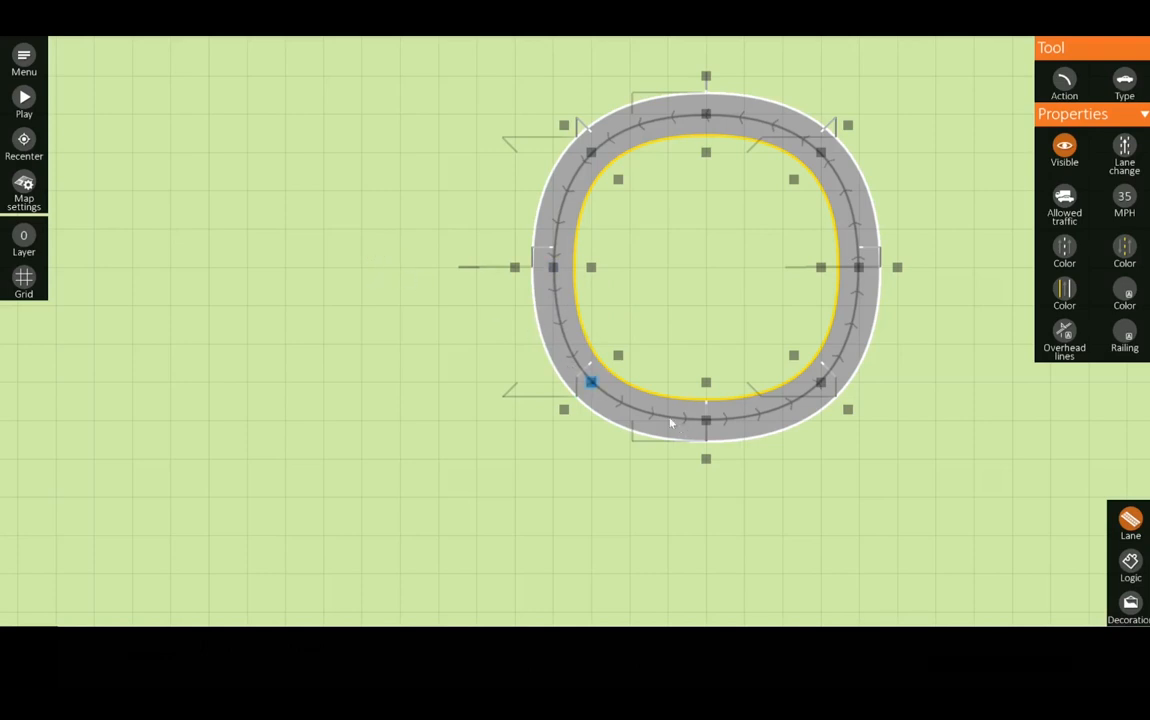
Drag two road legs out from the roundabout's lower nodes as entry and exit arms.
{"action": "left_click_drag", "start_coordinate": [590, 380], "coordinate": [670, 575]}
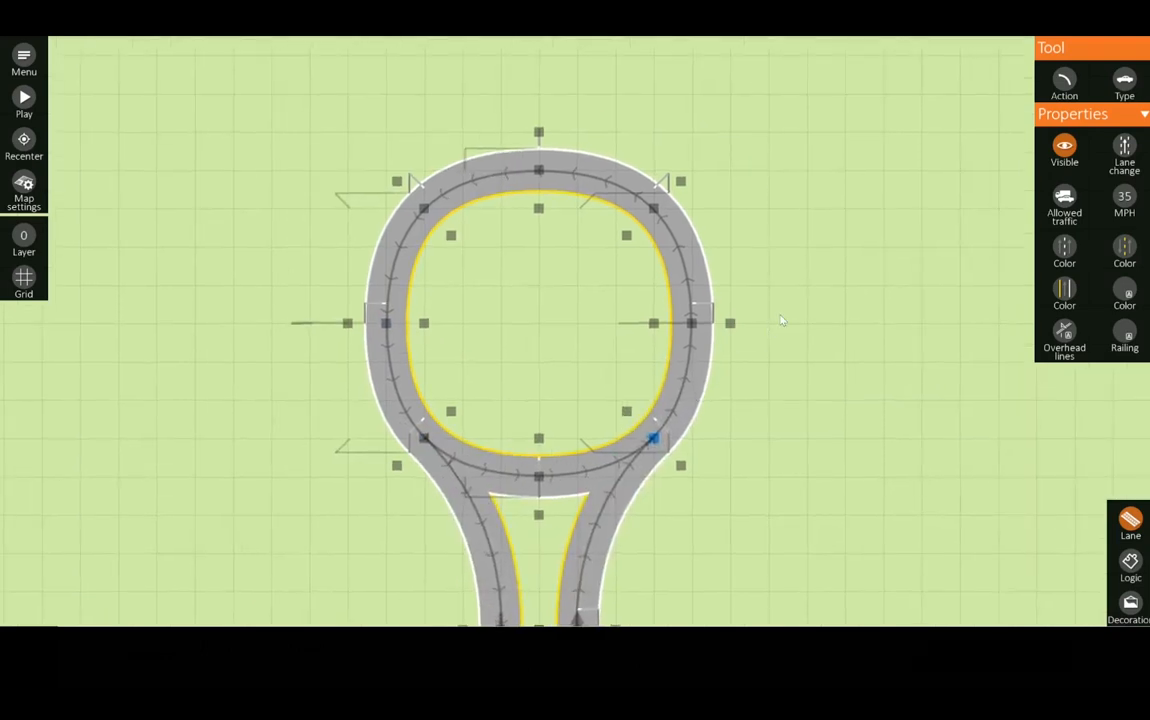
{"action": "left_click_drag", "start_coordinate": [655, 440], "coordinate": [850, 325]}
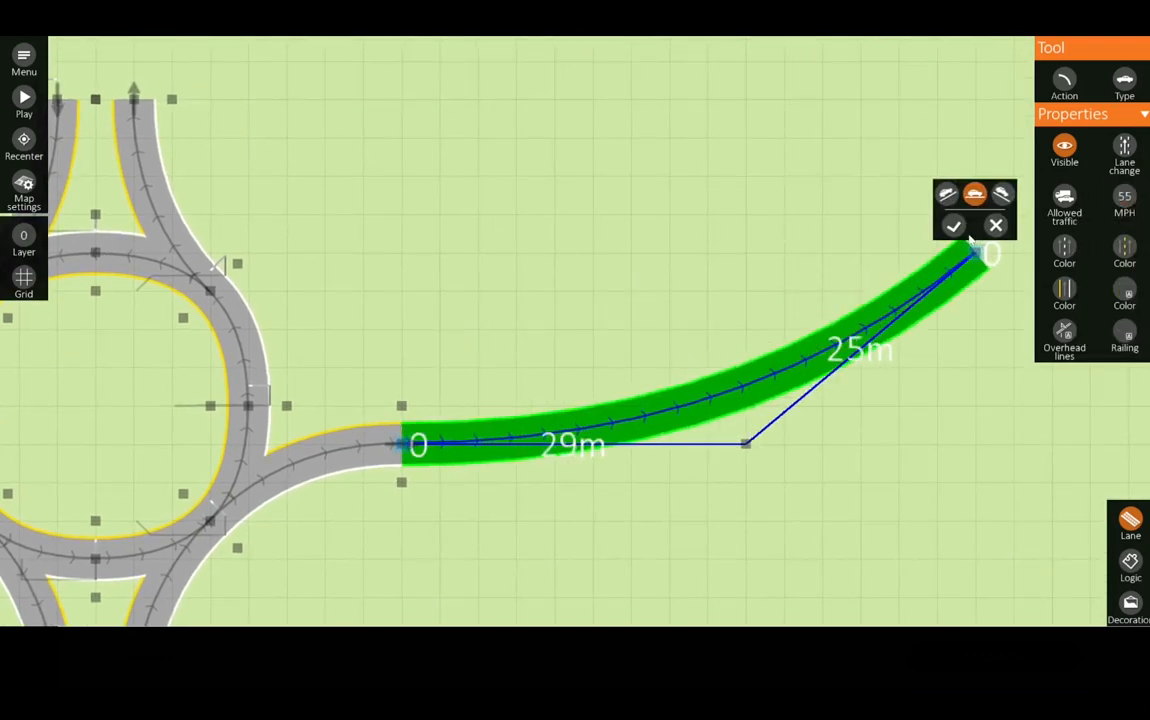
Confirm the long curved ramp lane and drag its control point to reshape the curve.
{"action": "left_click", "coordinate": [953, 226]}
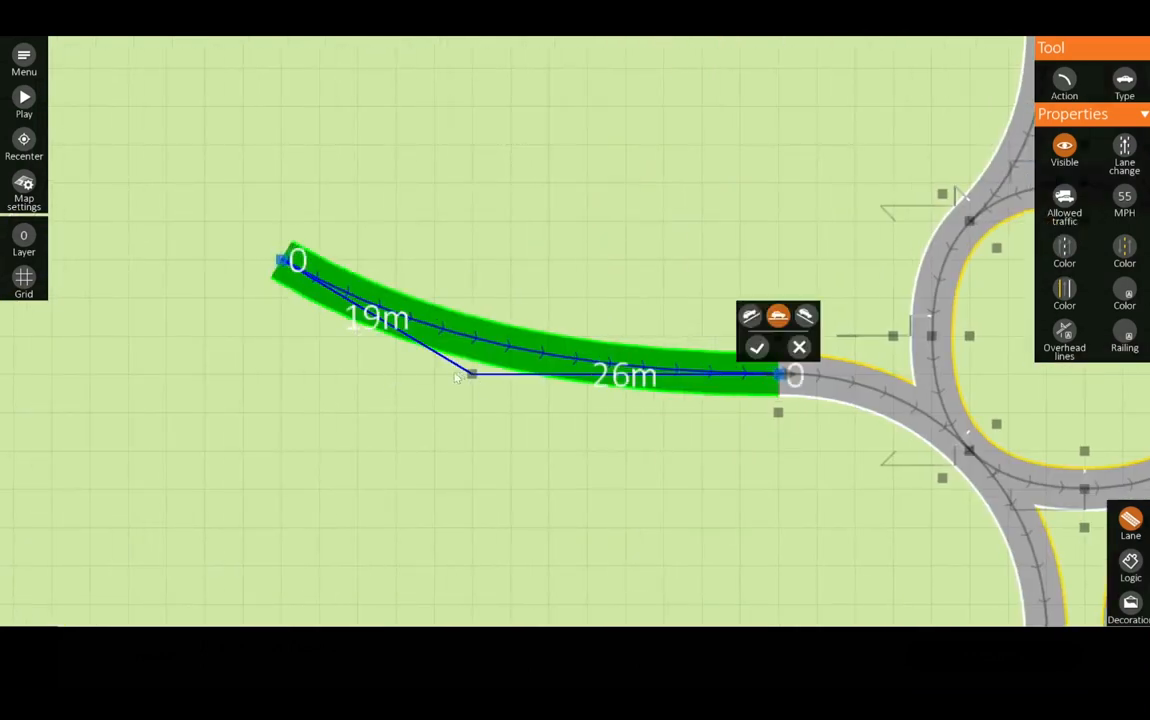
{"action": "left_click_drag", "start_coordinate": [290, 260], "coordinate": [140, 221]}
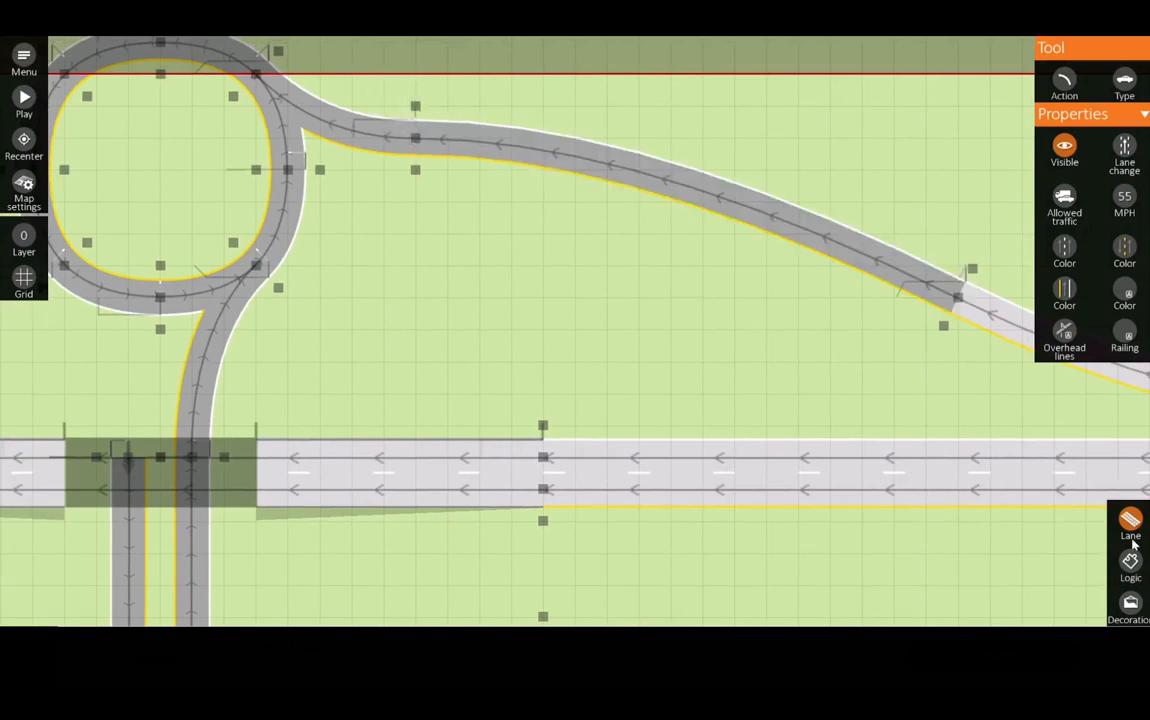
Switch to the Lane tool from the bottom-right toolbar to keep building lanes.
{"action": "left_click", "coordinate": [350, 130]}
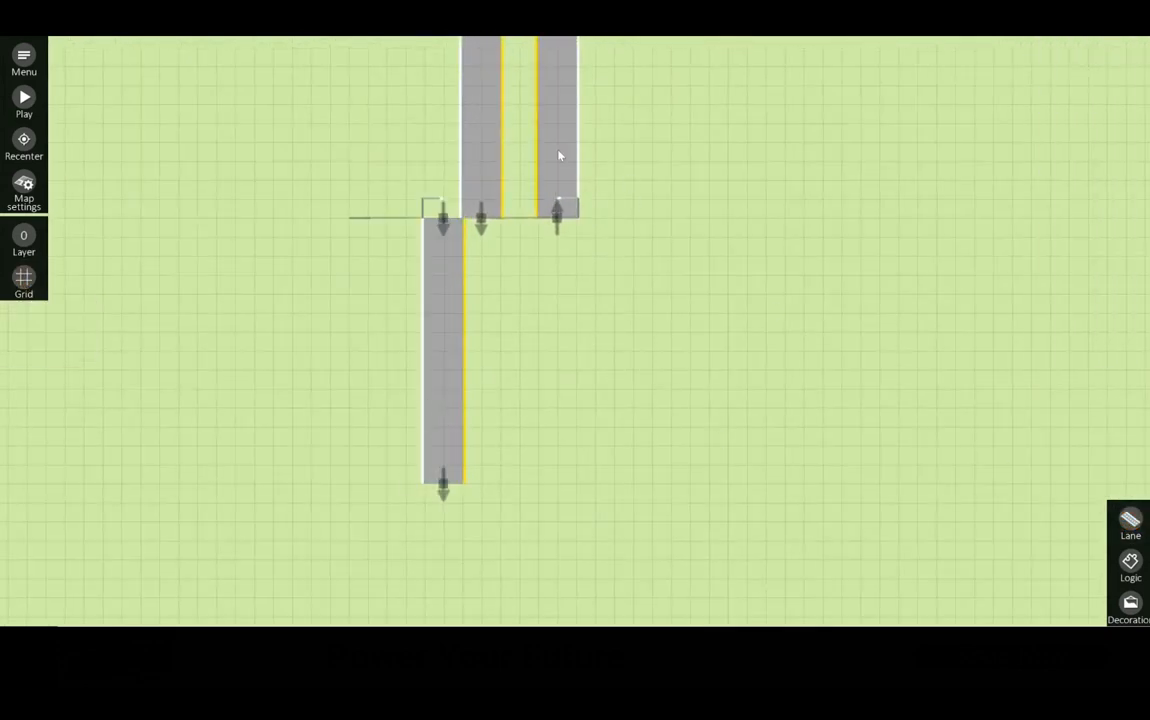
Start a new straight lane from the end node of the two-lane road.
{"action": "left_click", "coordinate": [557, 120]}
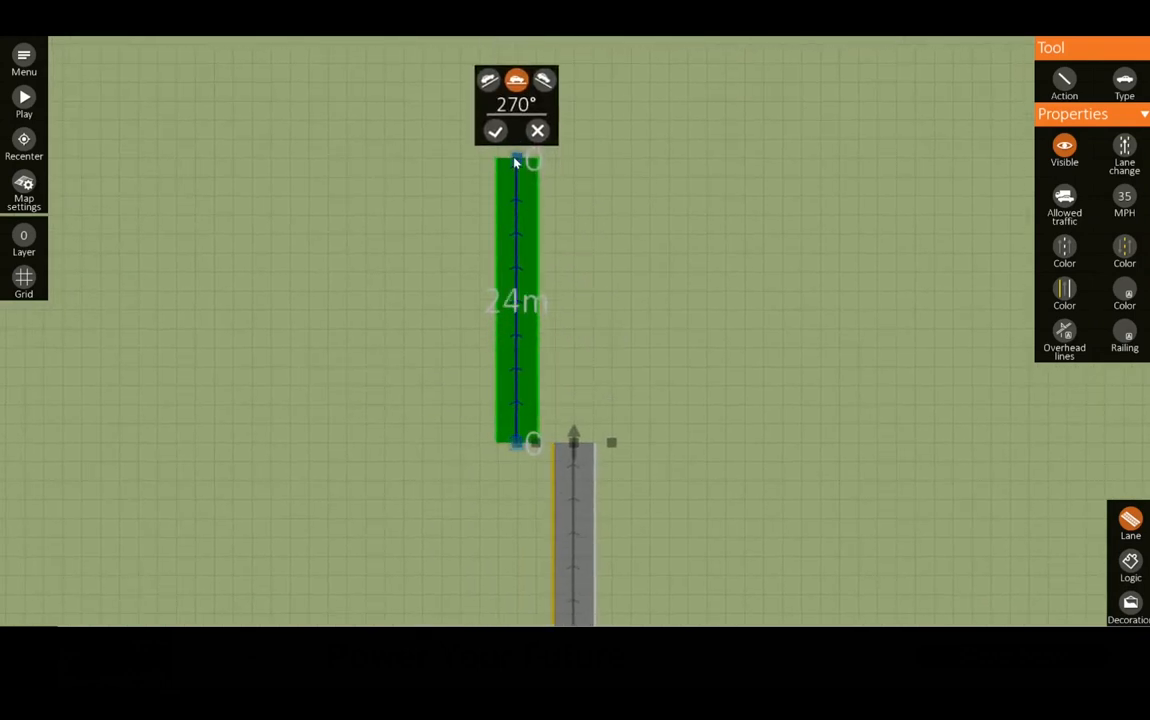
Finish the 24 m straight lane and confirm the 23 m curved connector between road ends.
{"action": "left_click", "coordinate": [495, 131]}
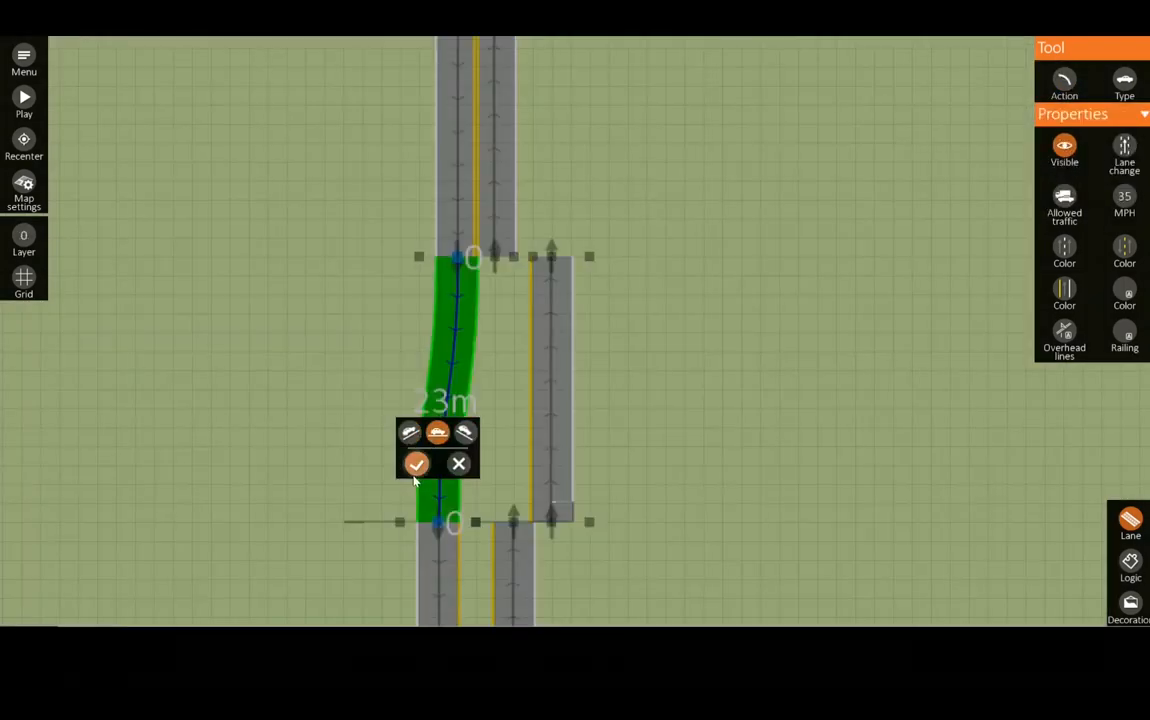
{"action": "left_click", "coordinate": [416, 463]}
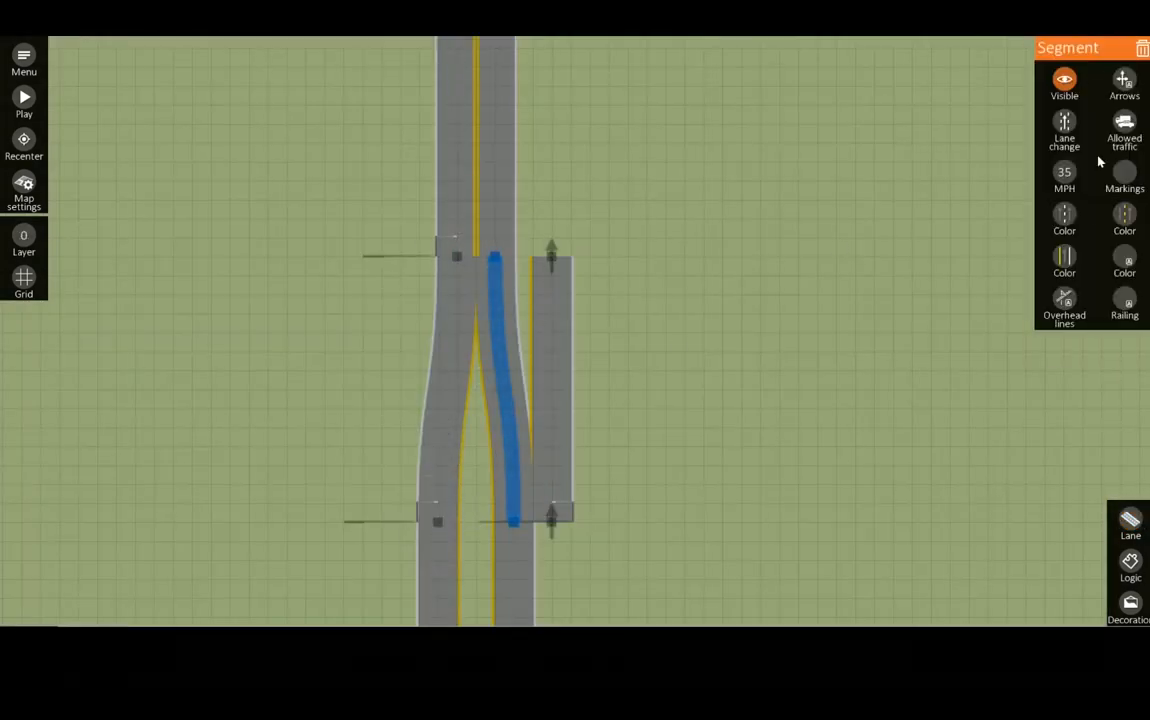
{"action": "left_click", "coordinate": [1064, 171]}
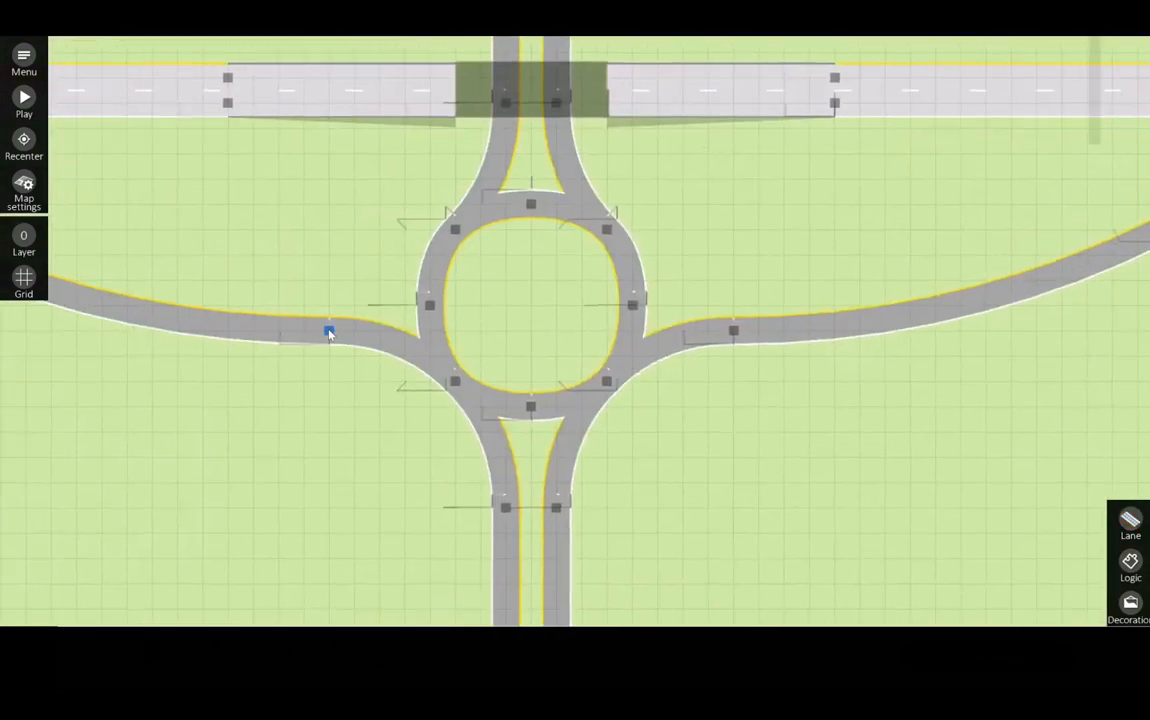
Put yield signs on the left ramp, south road and right ramp entries, then run the simulation.
{"action": "left_click", "coordinate": [330, 330]}
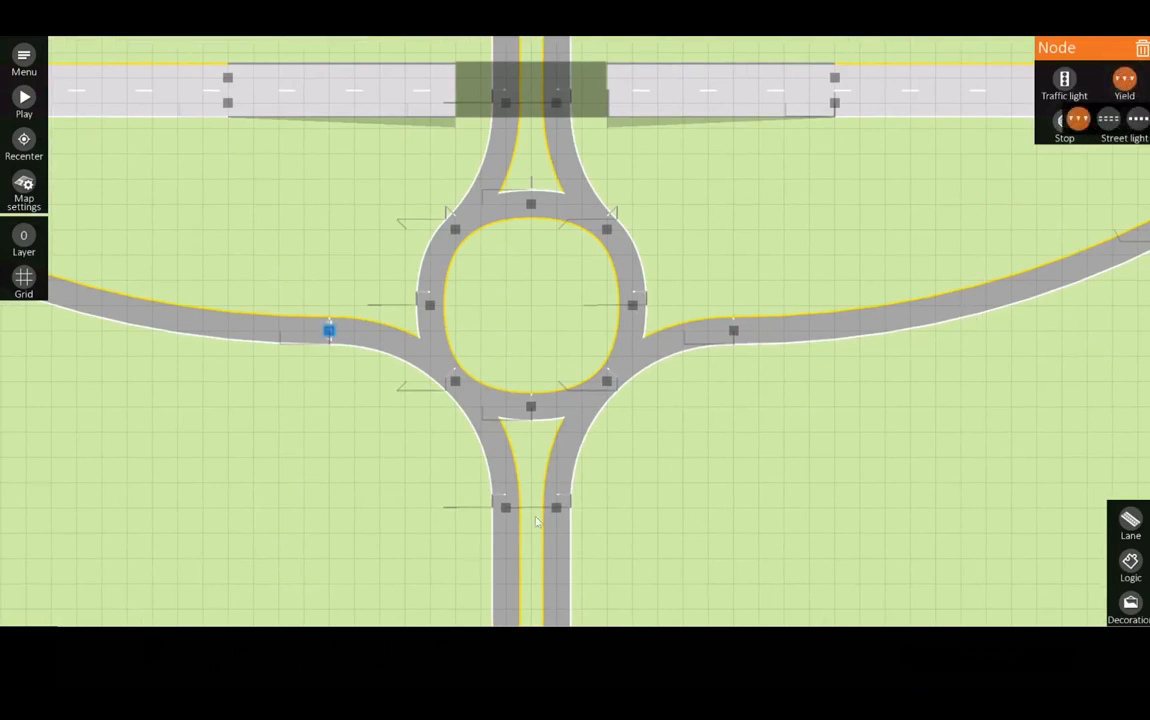
{"action": "left_click", "coordinate": [556, 508]}
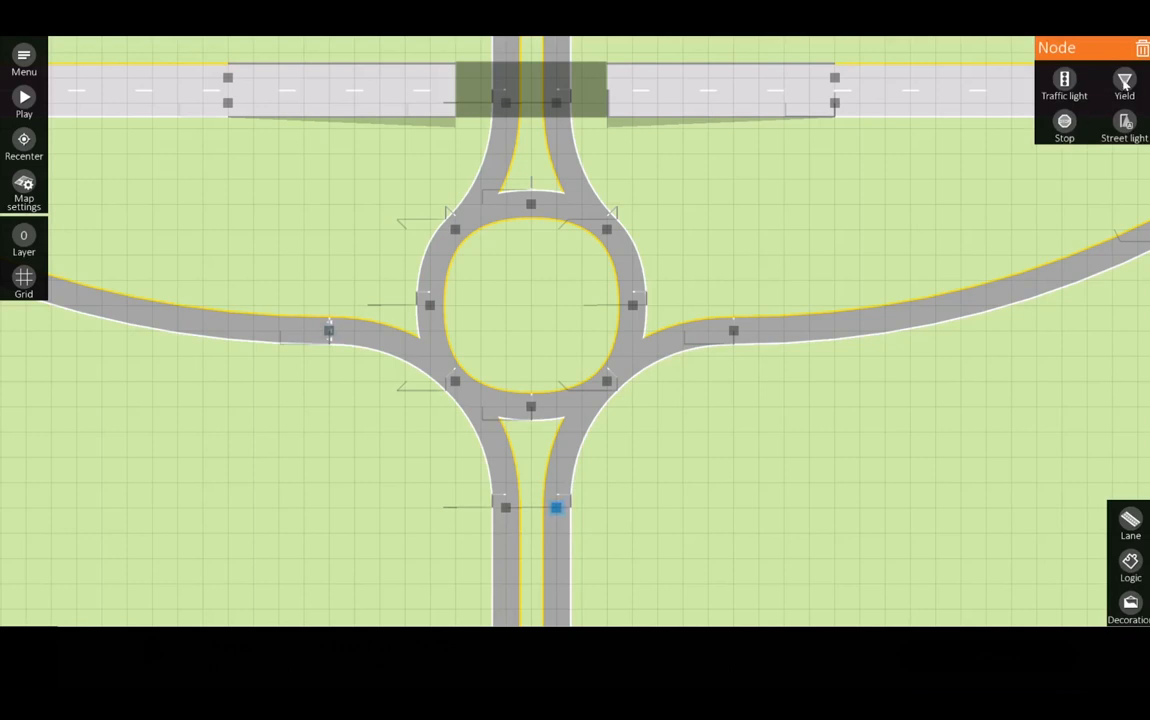
{"action": "left_click", "coordinate": [1124, 85]}
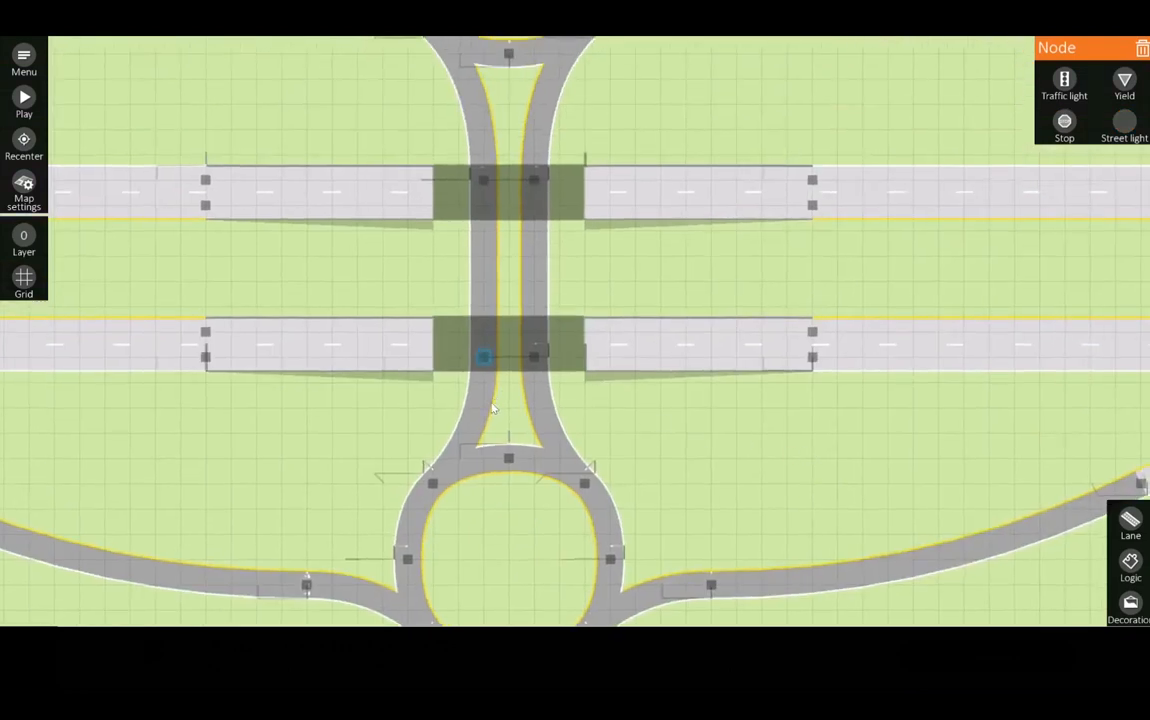
{"action": "mouse_move", "coordinate": [462, 435]}
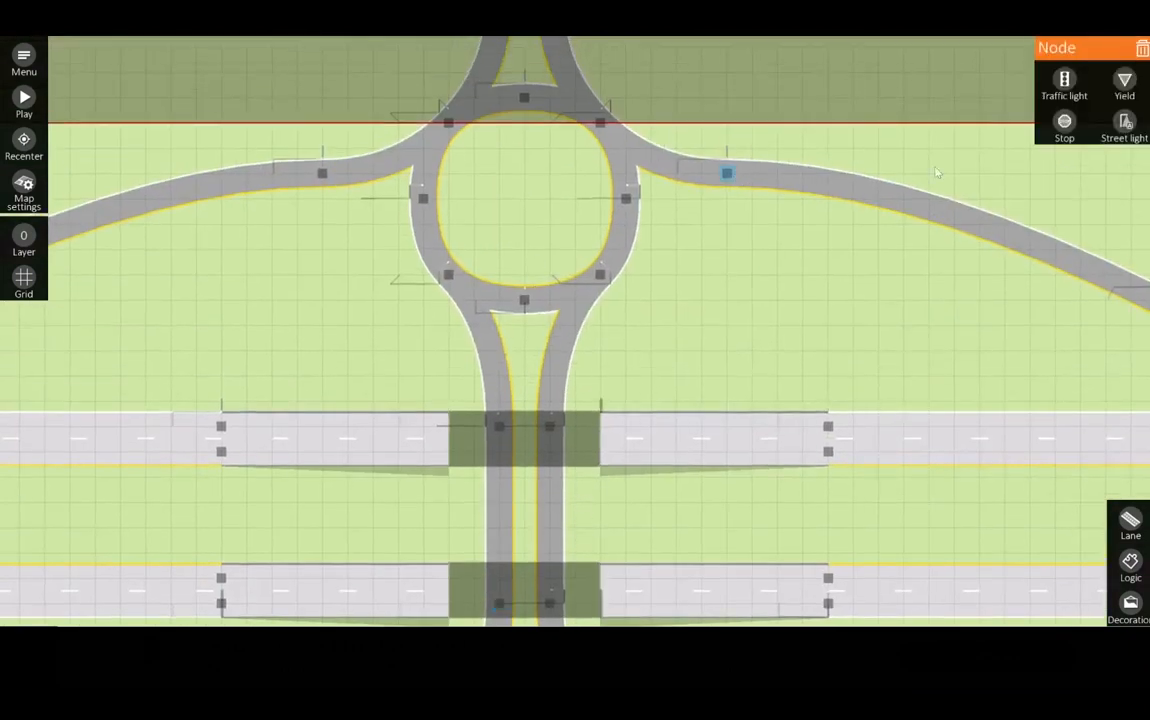
{"action": "left_click", "coordinate": [1124, 125]}
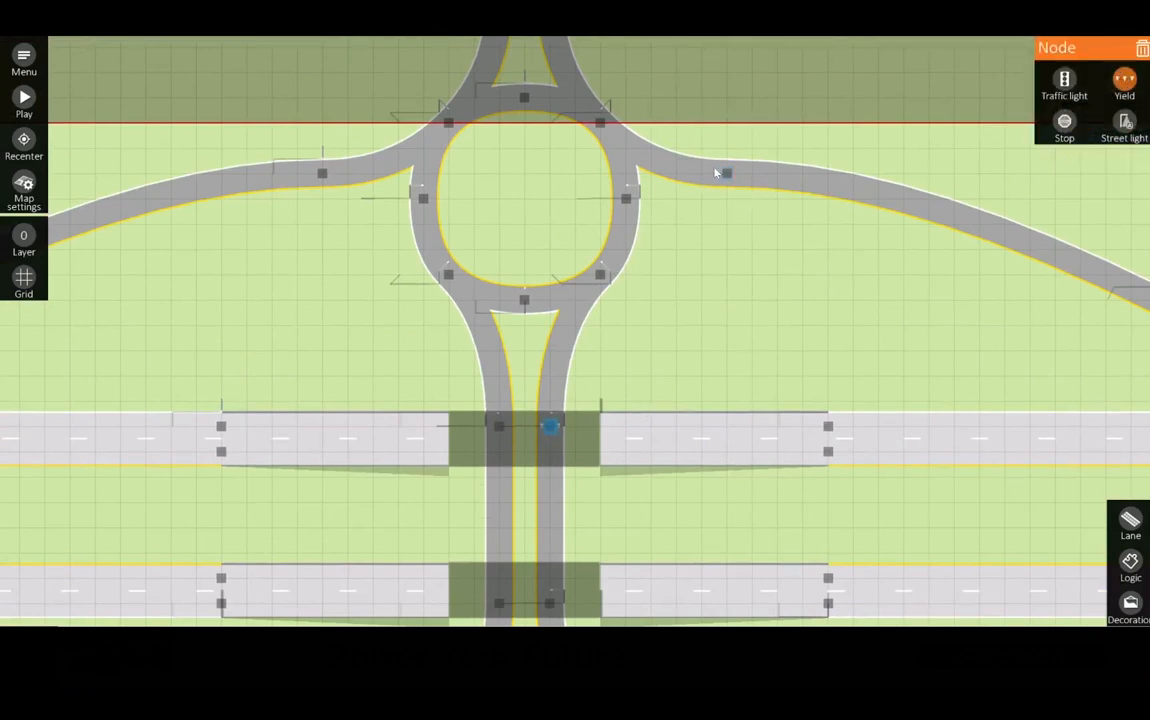
{"action": "left_click", "coordinate": [24, 96]}
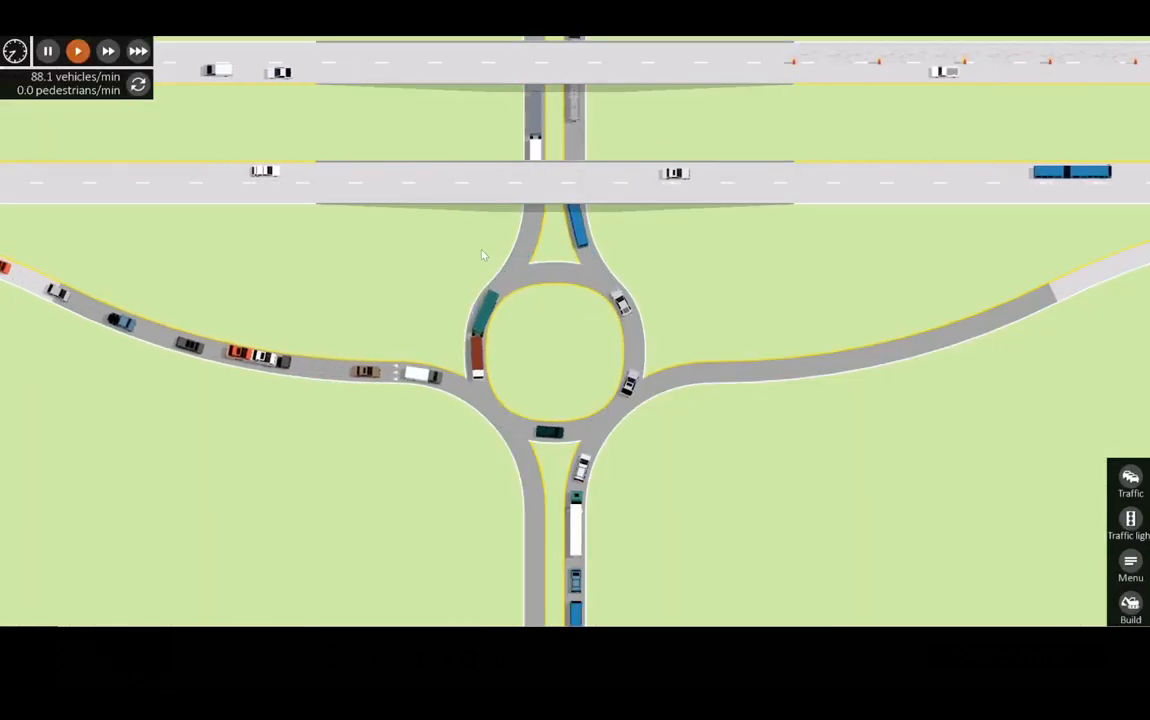